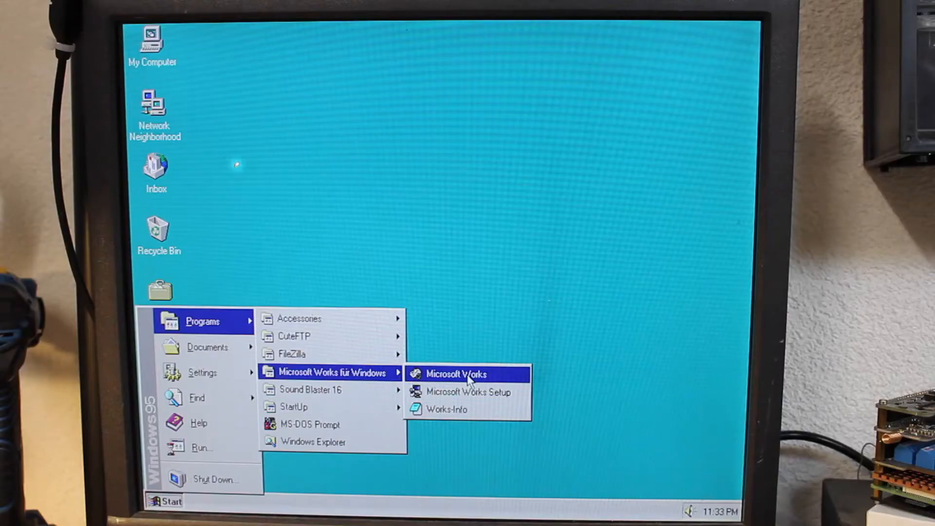
# - Start Microsoft Works and browse Save As into mydocu~1\docume~1 (My Documents\Documents)
pyautogui.click(456, 374)
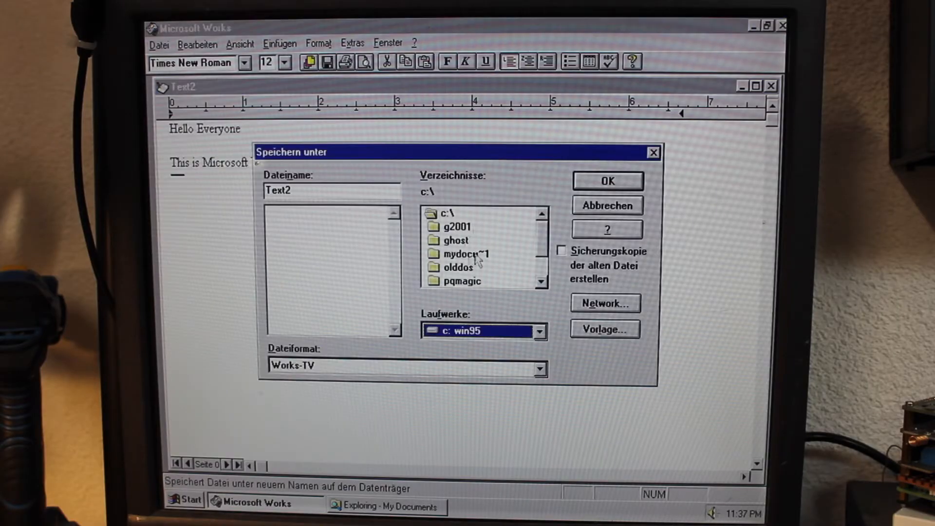
pyautogui.doubleClick(467, 253)
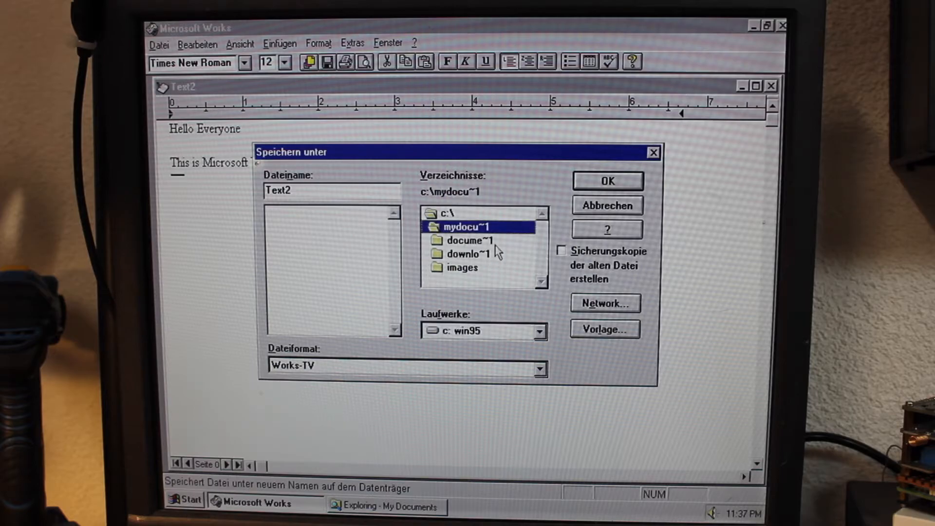
pyautogui.doubleClick(472, 240)
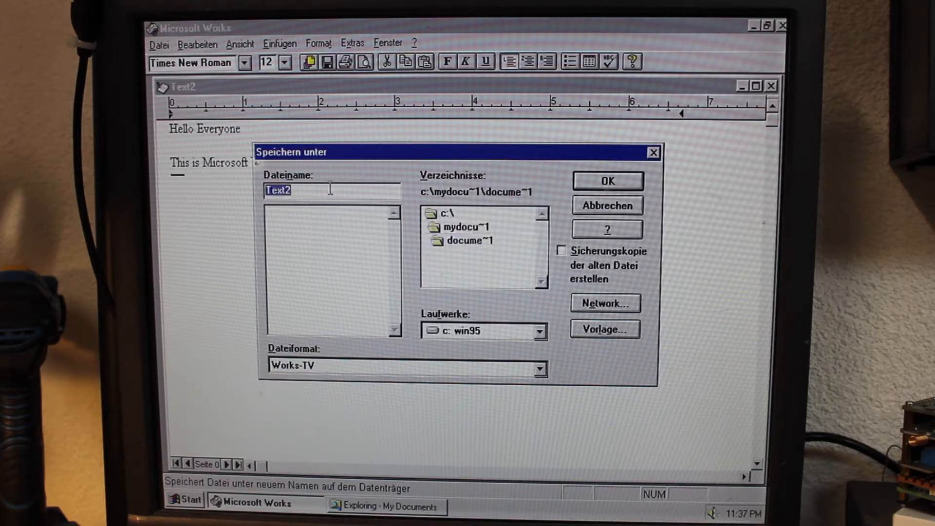
# - After the long name is rejected as invalid, save the document as SHORTDOC.WPS
pyautogui.click(608, 181)
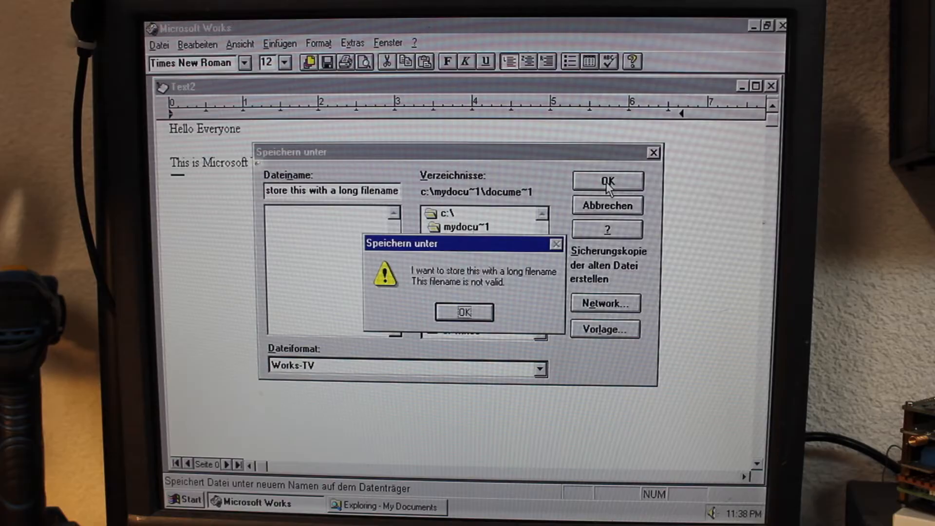
pyautogui.click(464, 312)
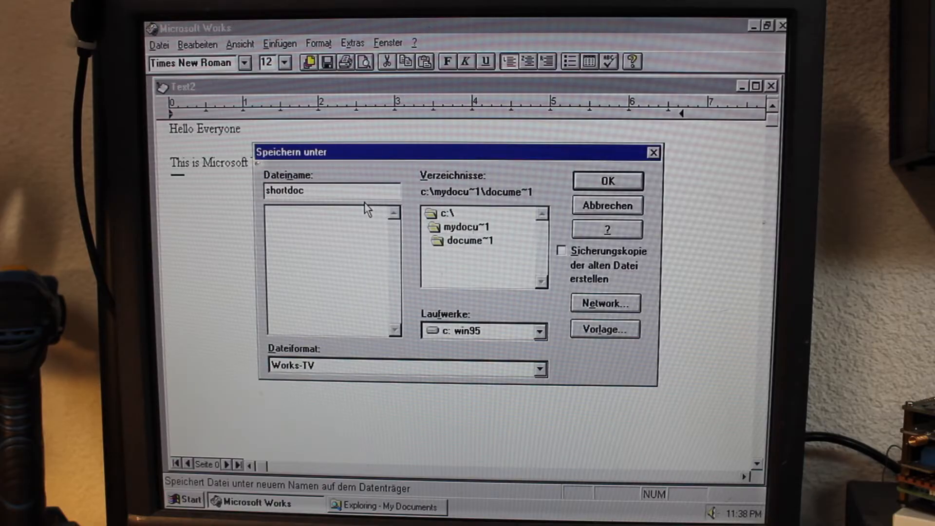
pyautogui.click(606, 181)
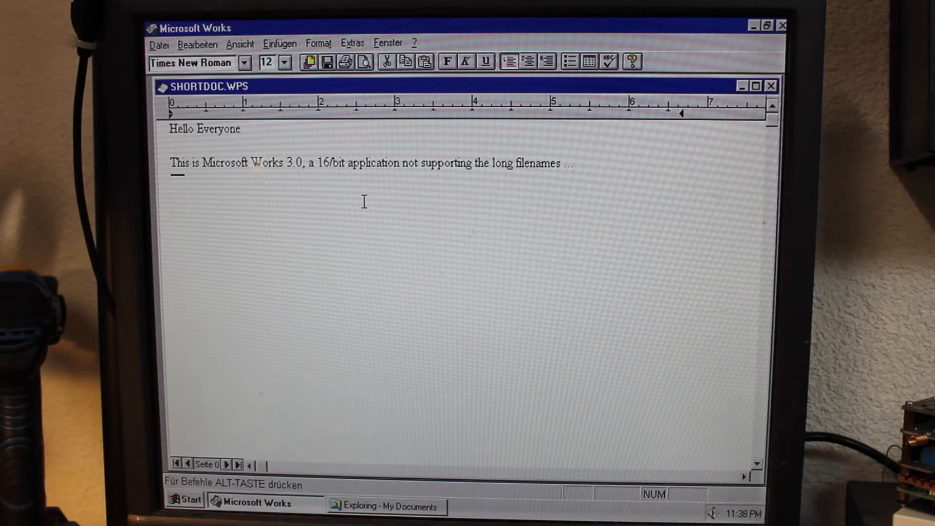
pyautogui.moveTo(377, 352)
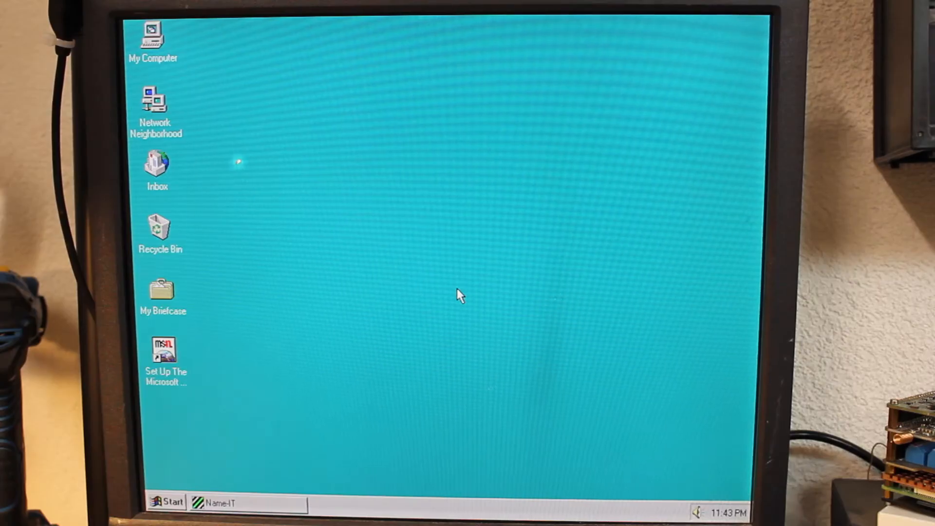
# - In Name-IT's settings keep Yes so Name-IT loads at every Windows start
pyautogui.click(219, 503)
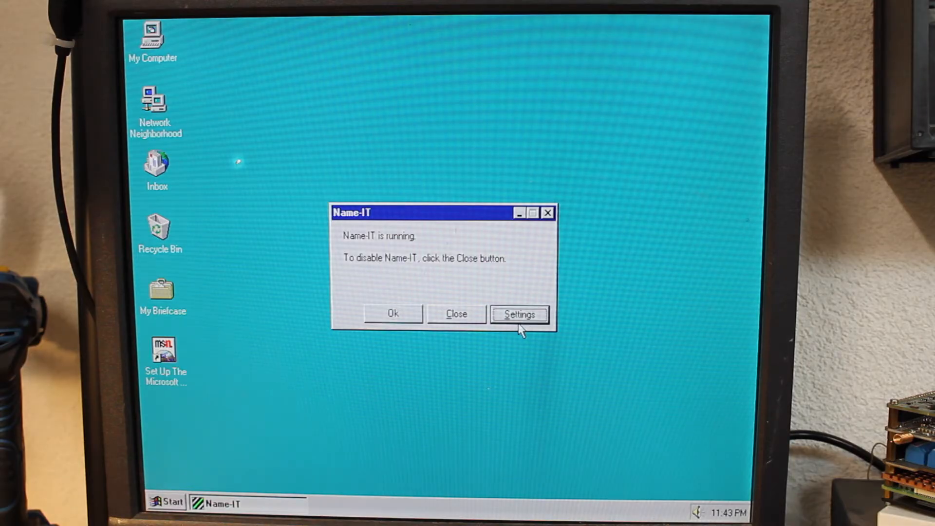
pyautogui.click(518, 314)
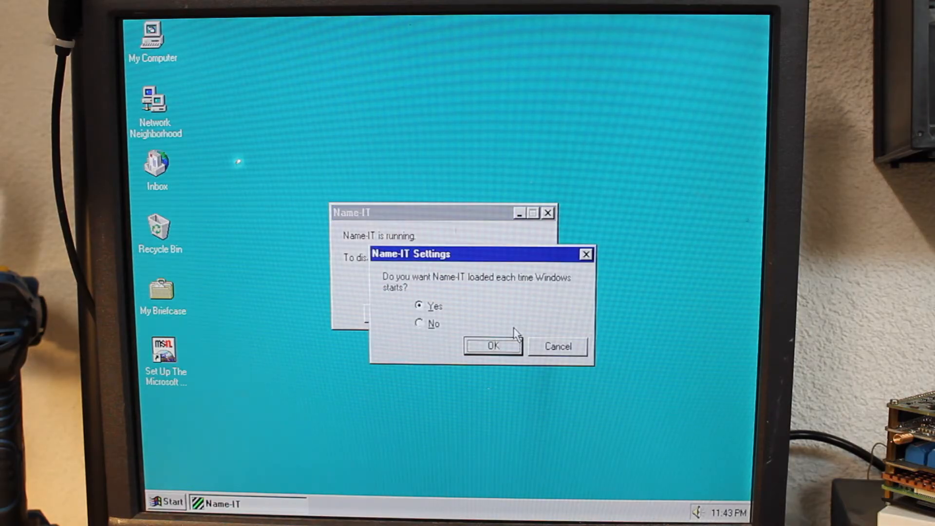
pyautogui.click(492, 345)
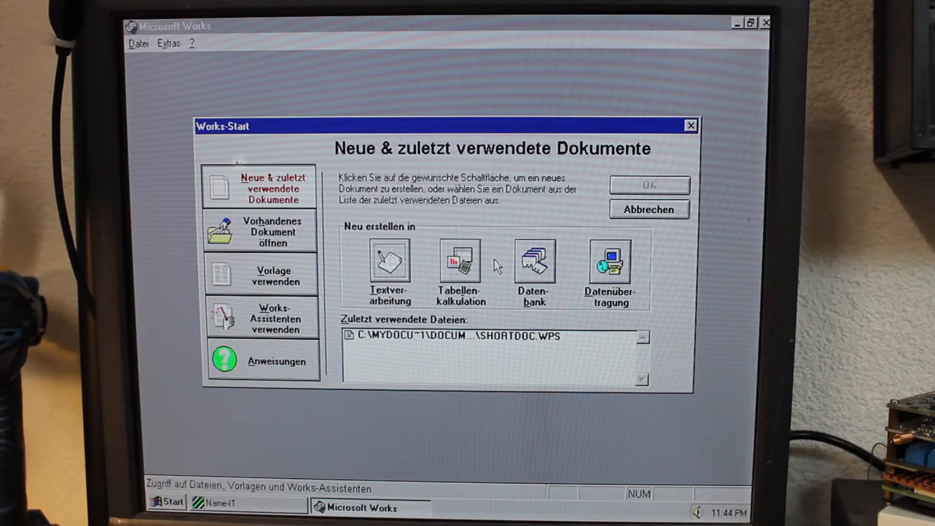
pyautogui.moveTo(258, 233)
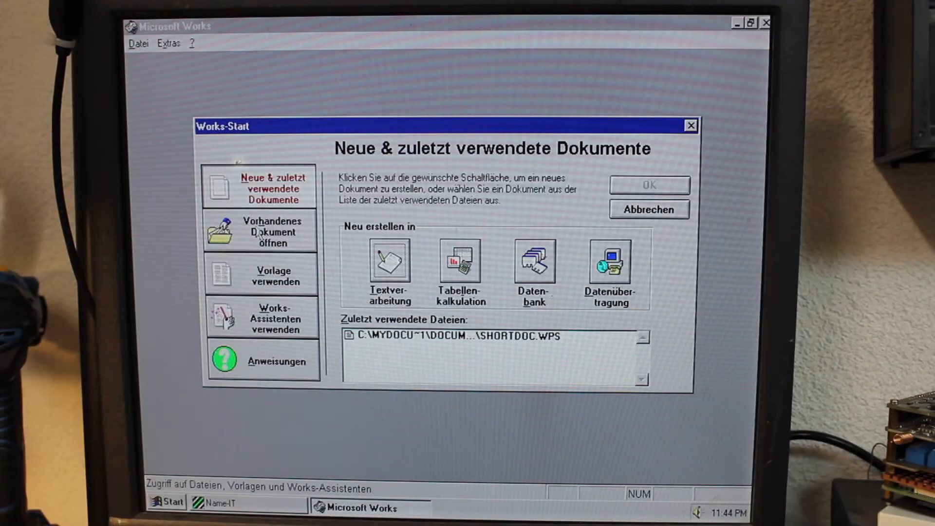
# - Reopen Shortdoc.wps from Documents through Name-IT's Long Name file dialog
pyautogui.click(260, 231)
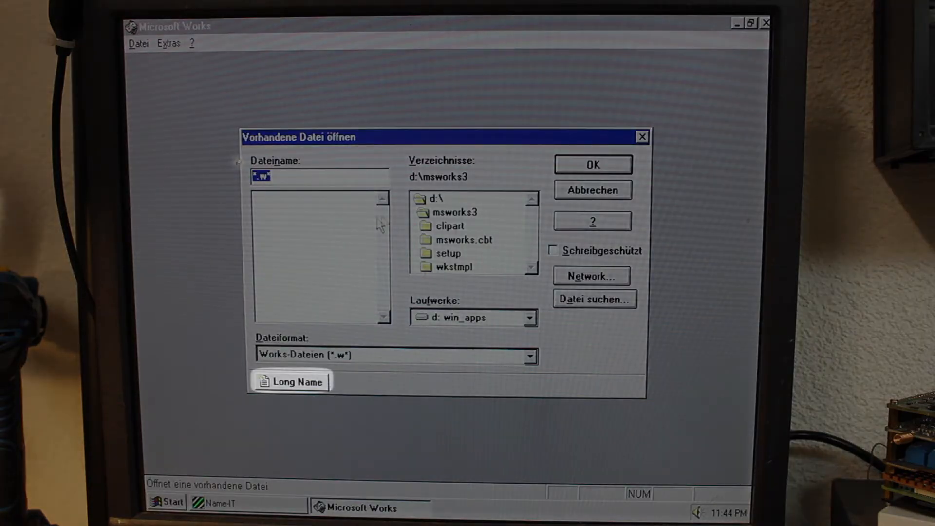
pyautogui.click(529, 317)
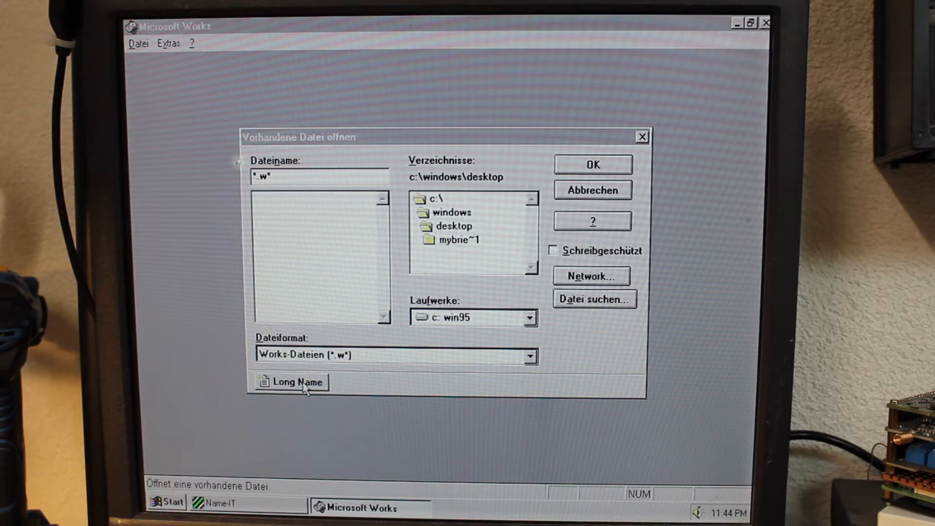
pyautogui.click(290, 382)
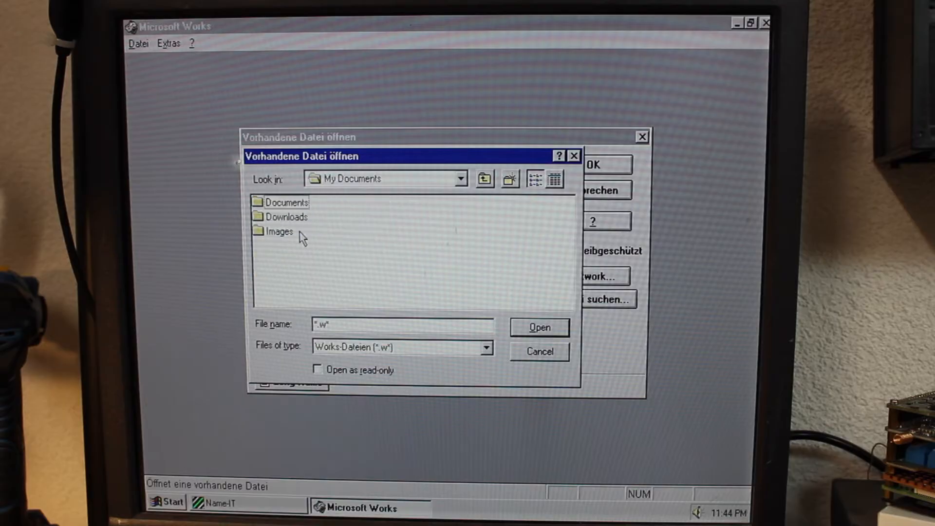
pyautogui.doubleClick(285, 202)
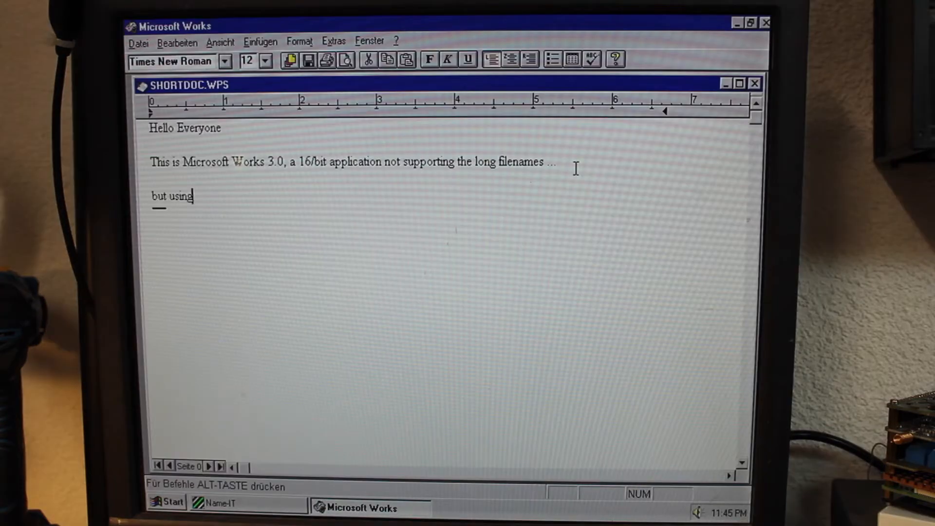
# - Add the Name-IT long-filenames sentence and save as 'Now using a long filename.WPS'
pyautogui.write('Vertisoft Name-IT we can somewhat use long filenames')
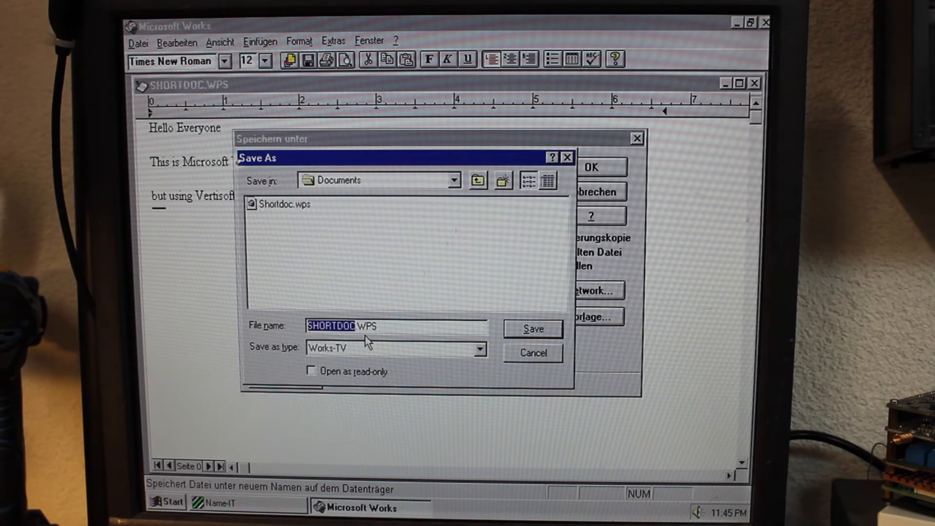
pyautogui.write('Now using a long file.WPS')
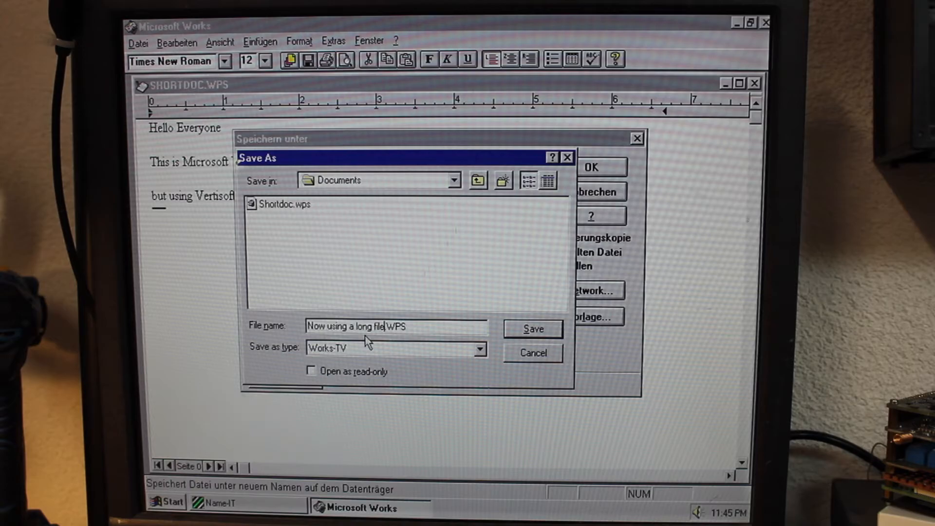
pyautogui.click(531, 329)
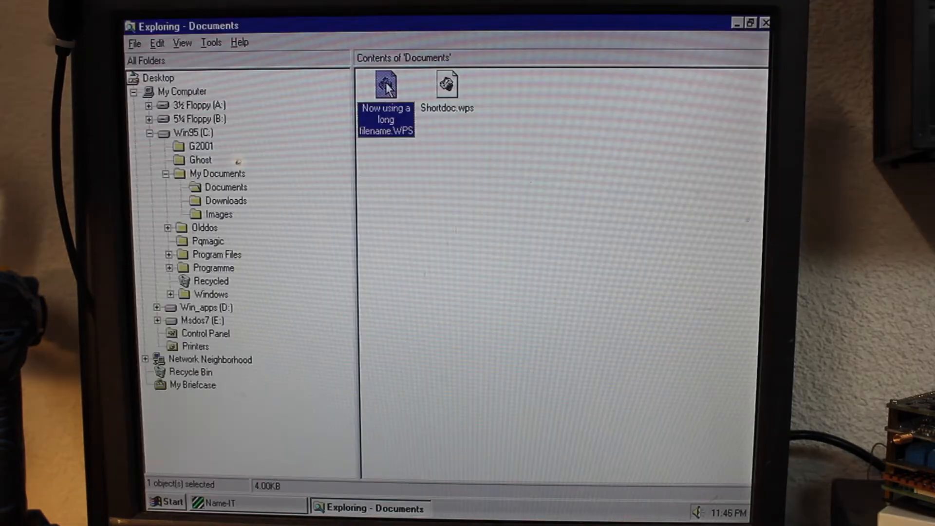
# - Open the long-named Works document from Explorer's Documents folder
pyautogui.doubleClick(386, 83)
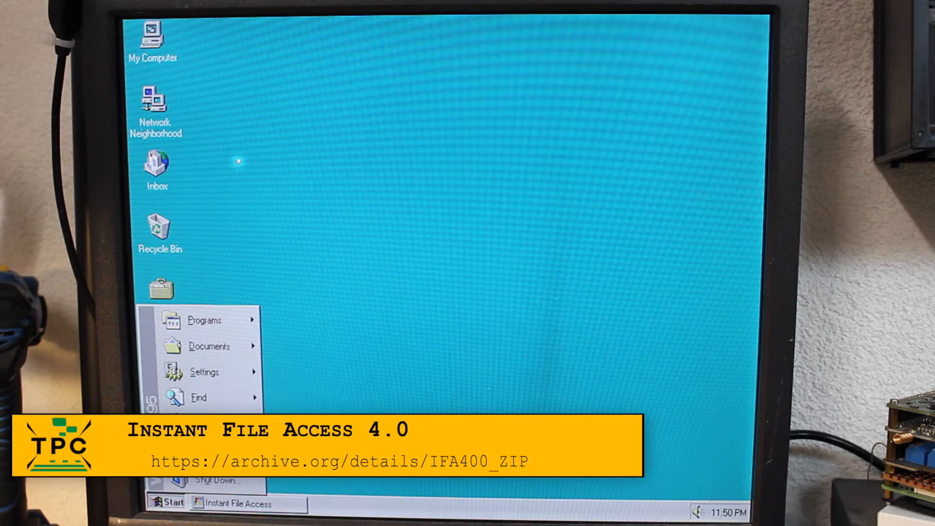
pyautogui.moveTo(205, 321)
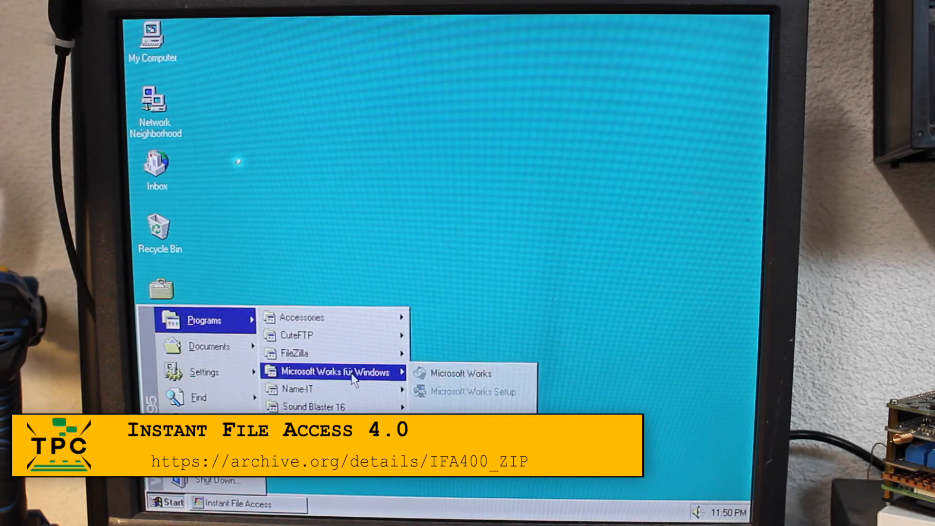
# - Start Works and point the Instant File Access open dialog at the root of drive c:
pyautogui.click(456, 373)
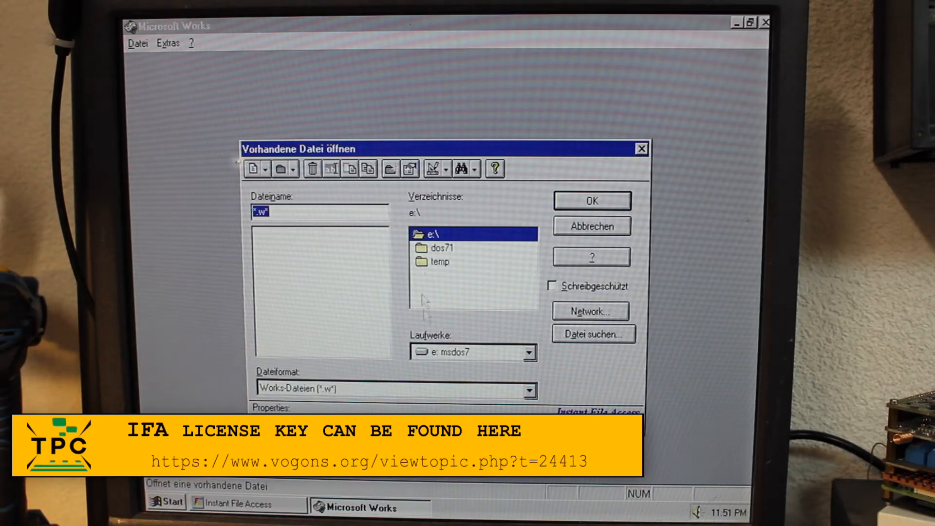
pyautogui.click(527, 352)
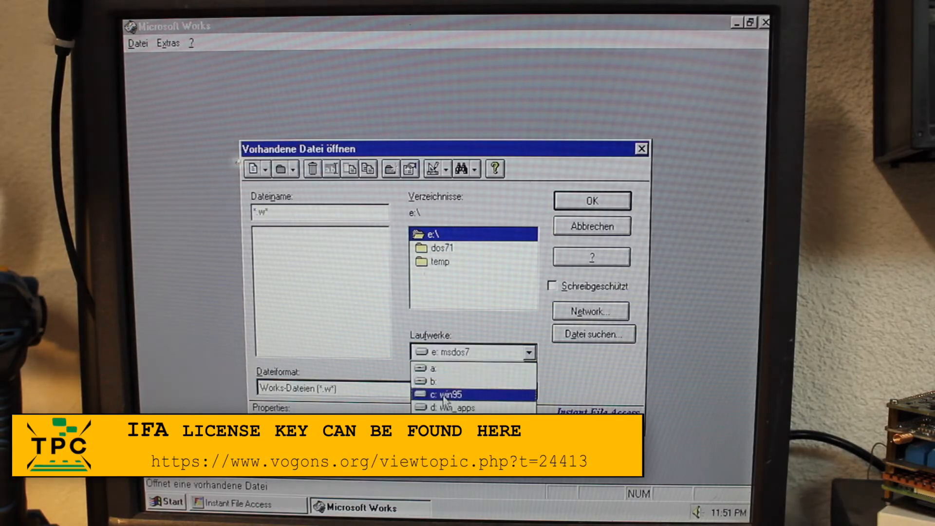
pyautogui.click(452, 393)
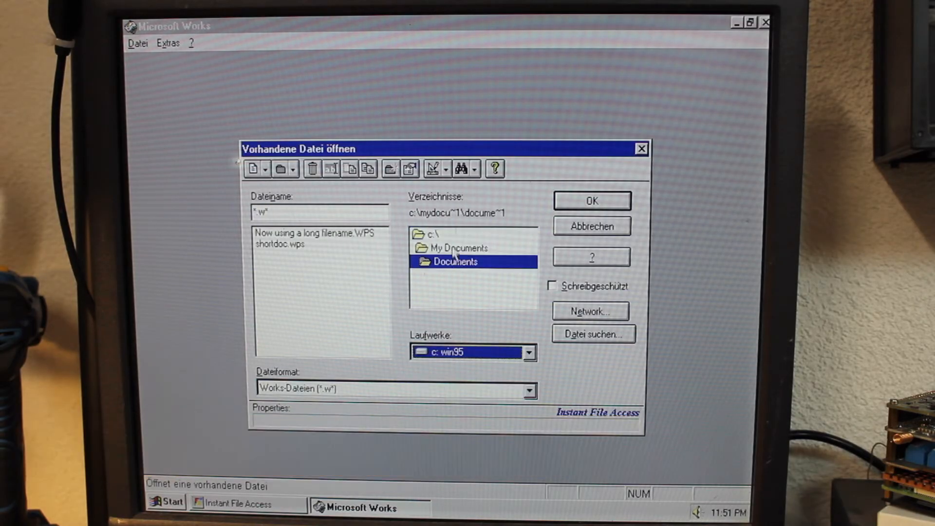
pyautogui.doubleClick(431, 234)
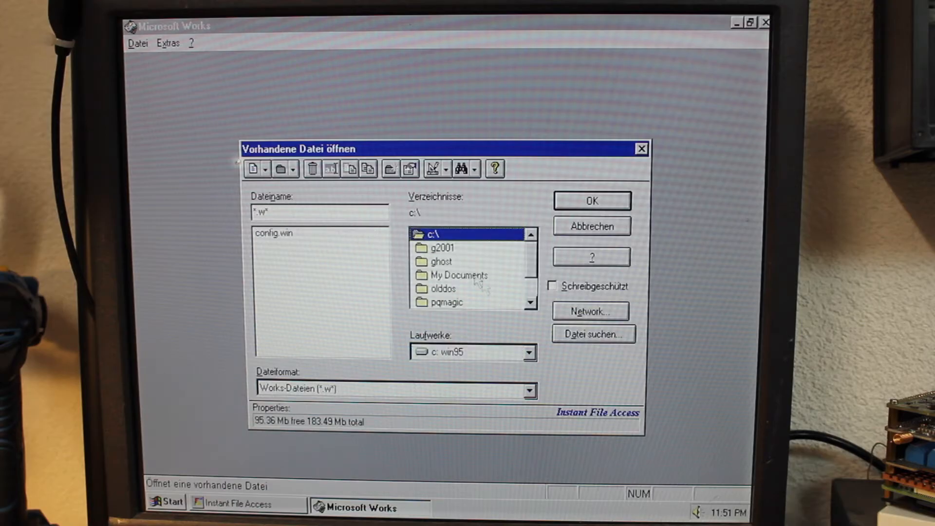
# - Open 'Now using a long filename.WPS' from My Documents\Documents
pyautogui.doubleClick(458, 275)
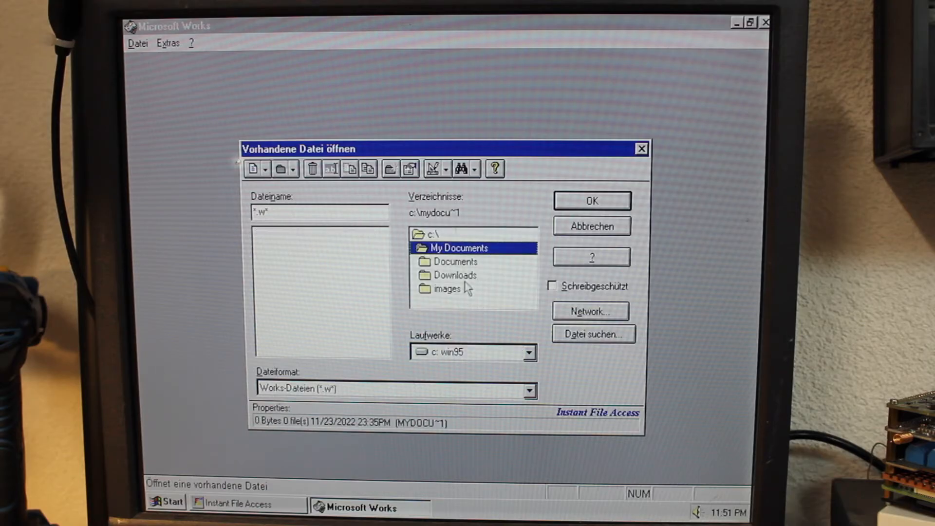
pyautogui.doubleClick(457, 261)
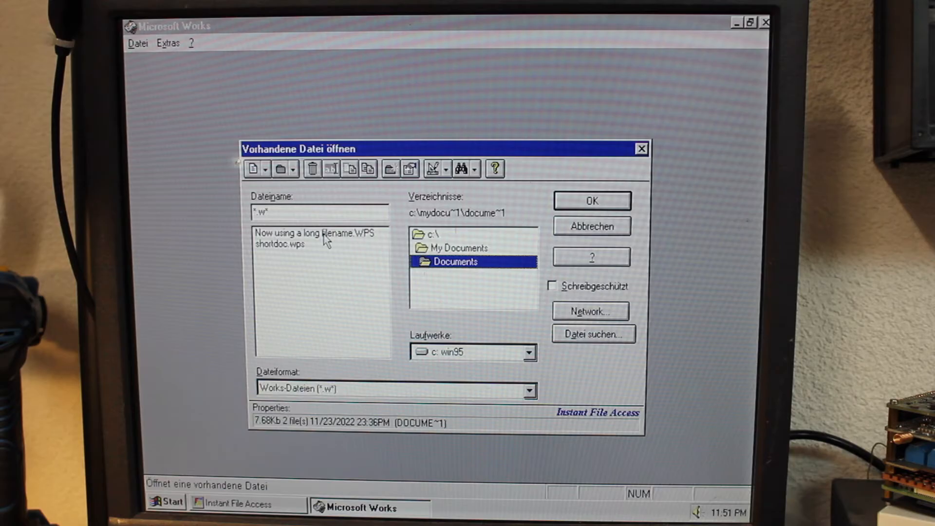
pyautogui.click(591, 200)
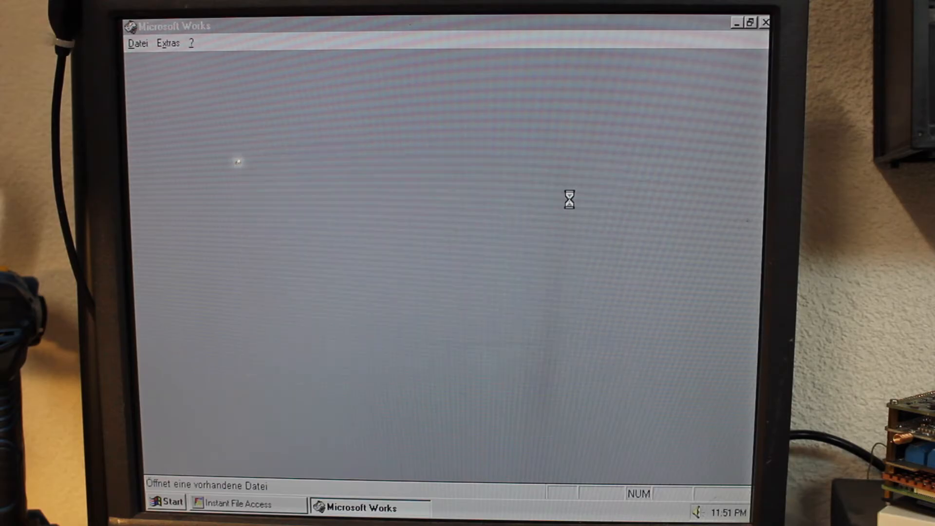
# - Save the edited document via Datei > Speichern unter as 'Another long filename'
pyautogui.click(138, 42)
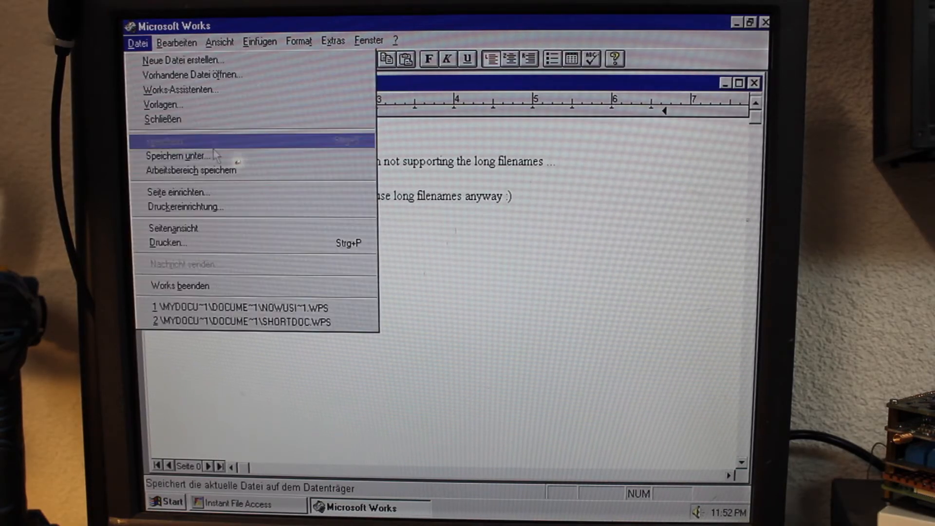
pyautogui.click(176, 156)
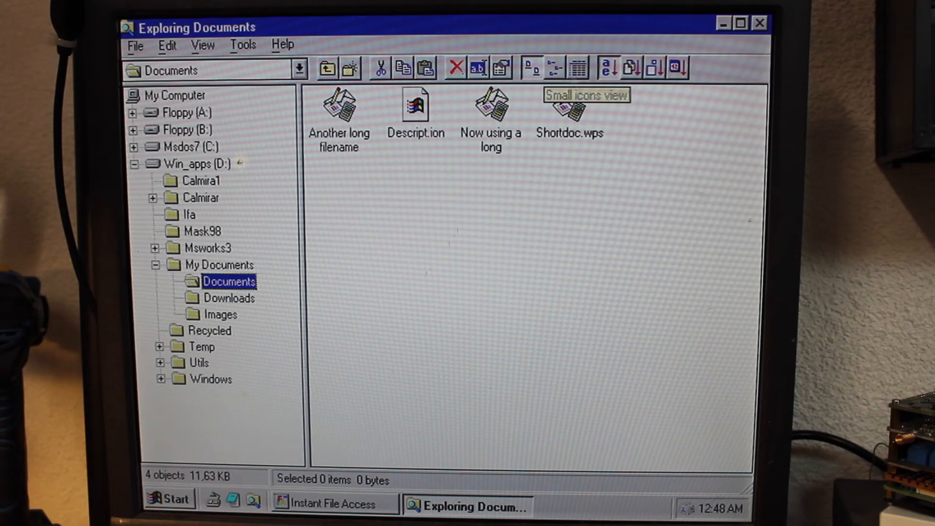
# - Switch Calmira Explorer's Documents folder to Details view with sizes, types and dates
pyautogui.click(576, 68)
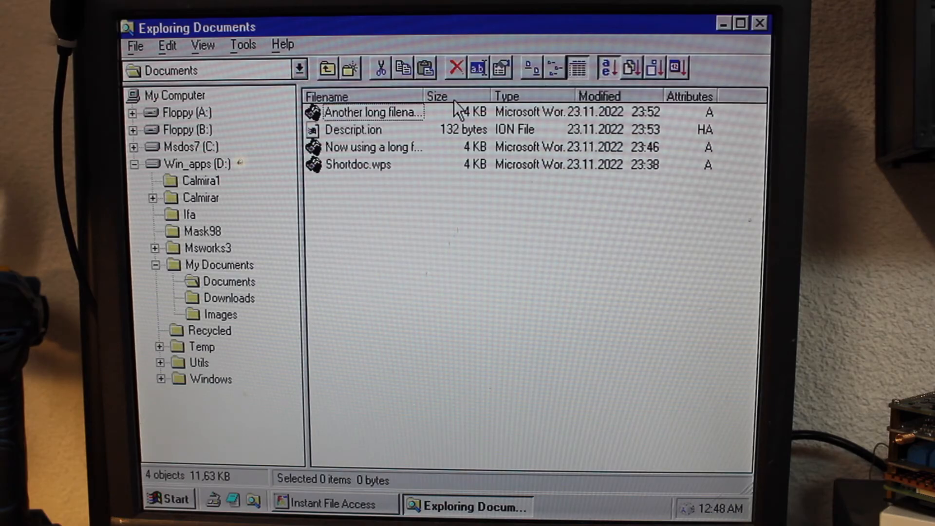